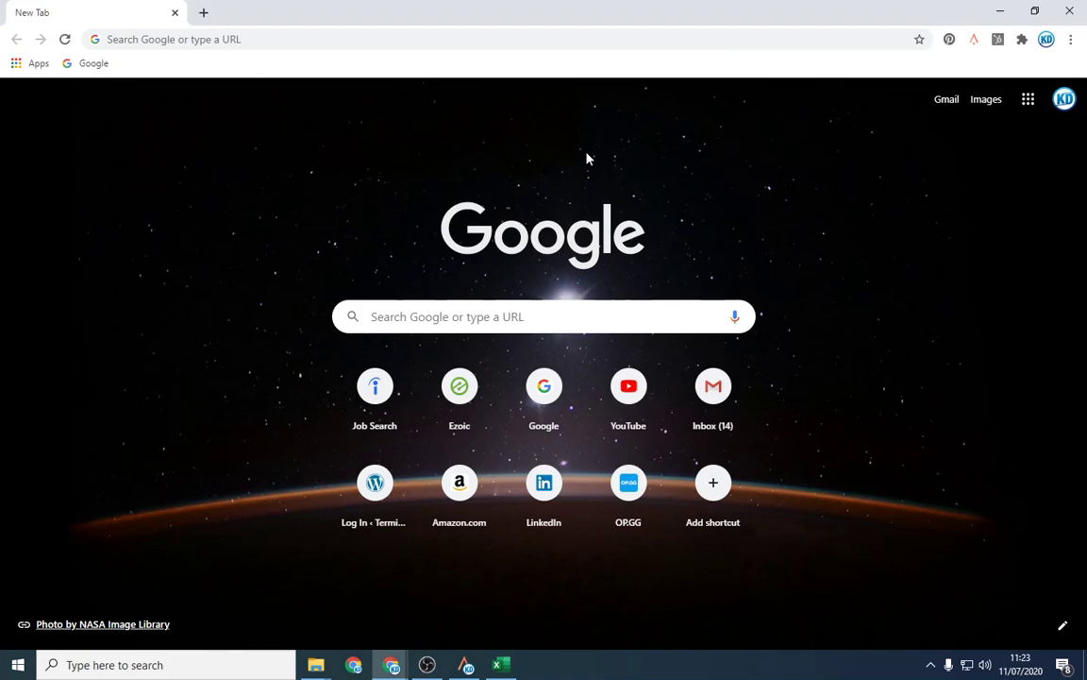
- Navigate to apollo.io from the Chrome address bar in a new tab
text(apollo.io)
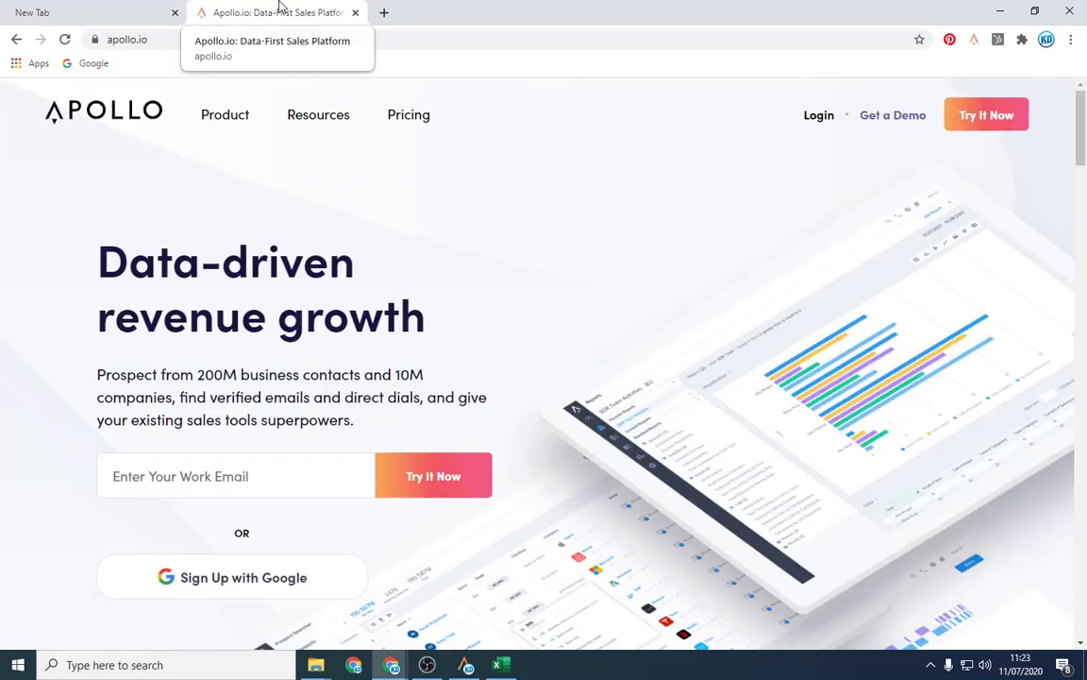
mouse_move(461, 222)
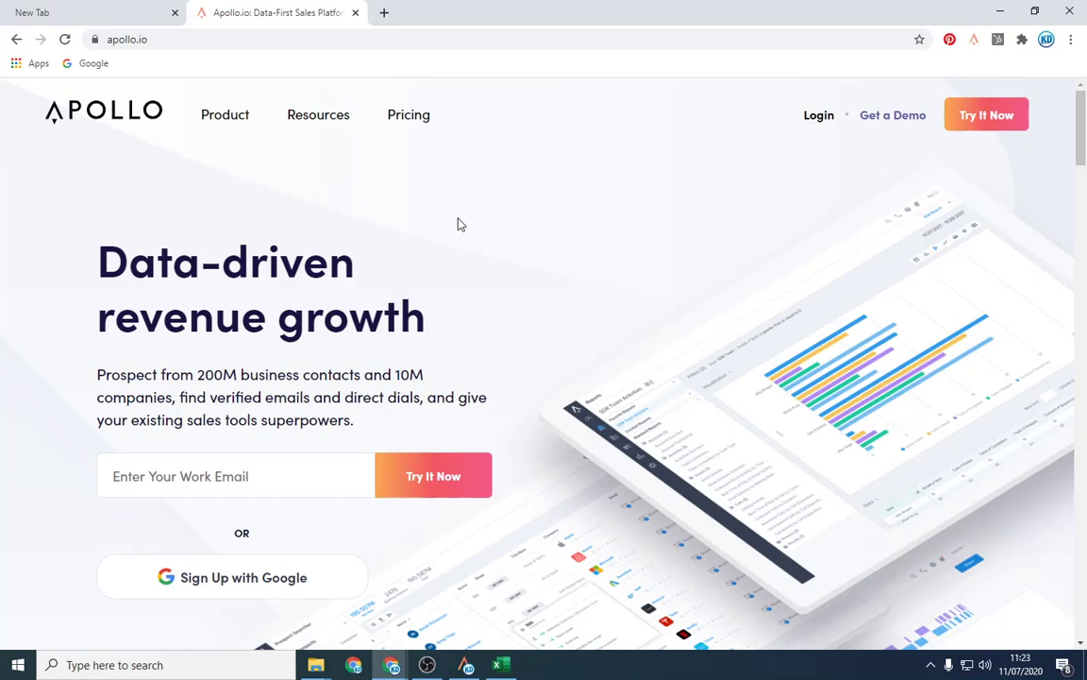
mouse_move(226, 83)
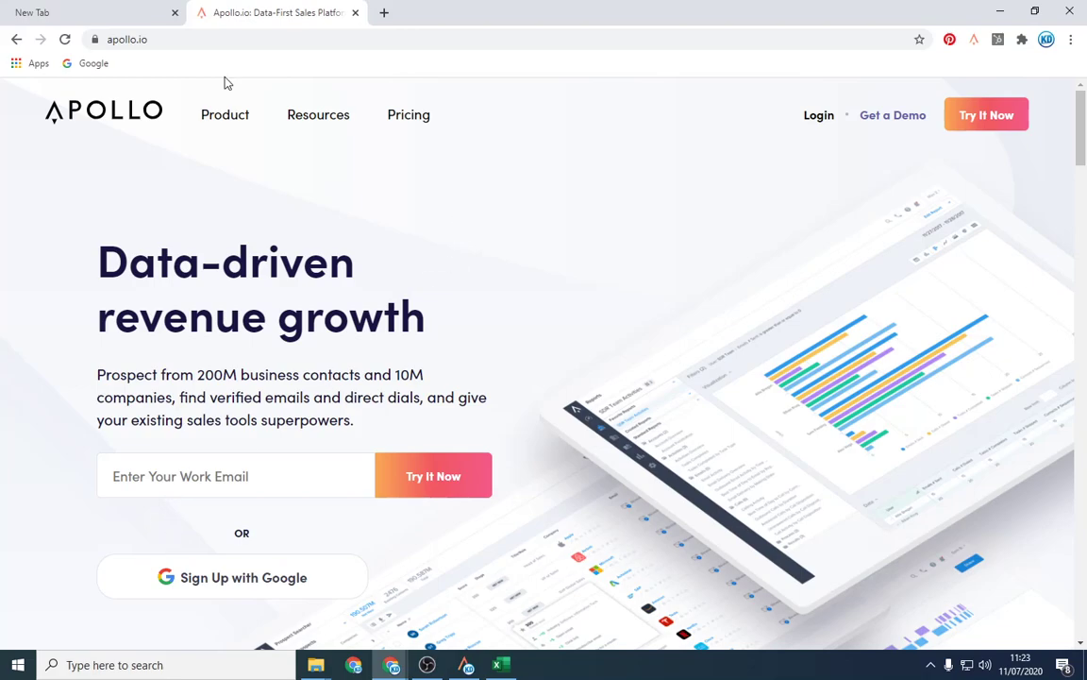
mouse_move(430, 115)
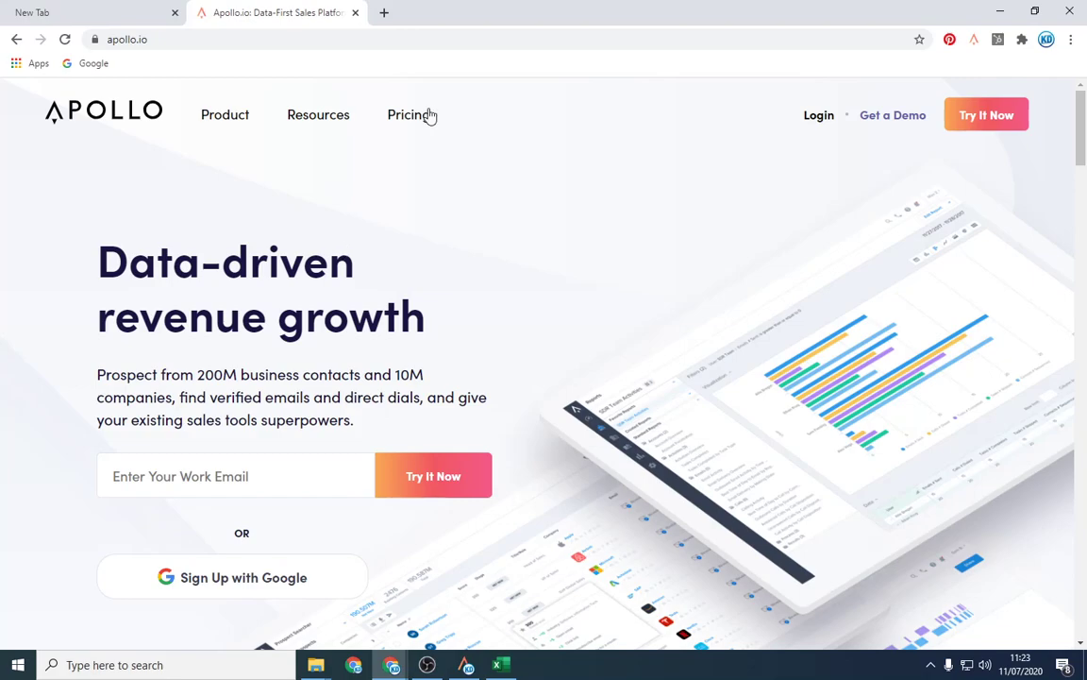
- Review the Starter (free), Basic $39, Professional $79 and Custom plans on the Pricing page
click(408, 116)
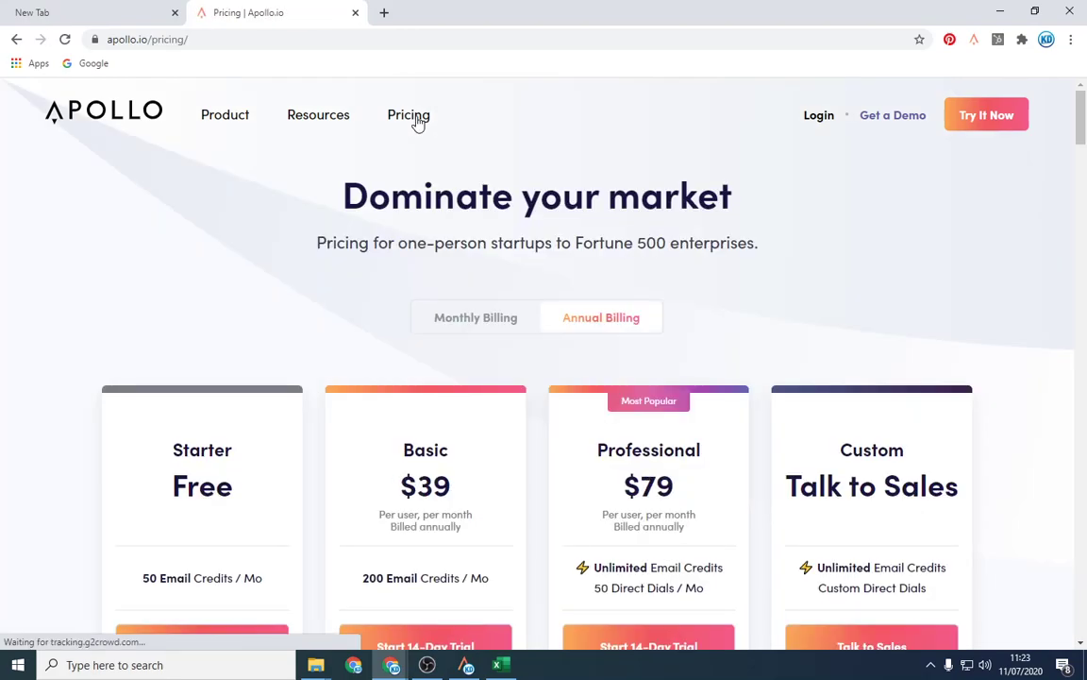
scroll(down, 3)
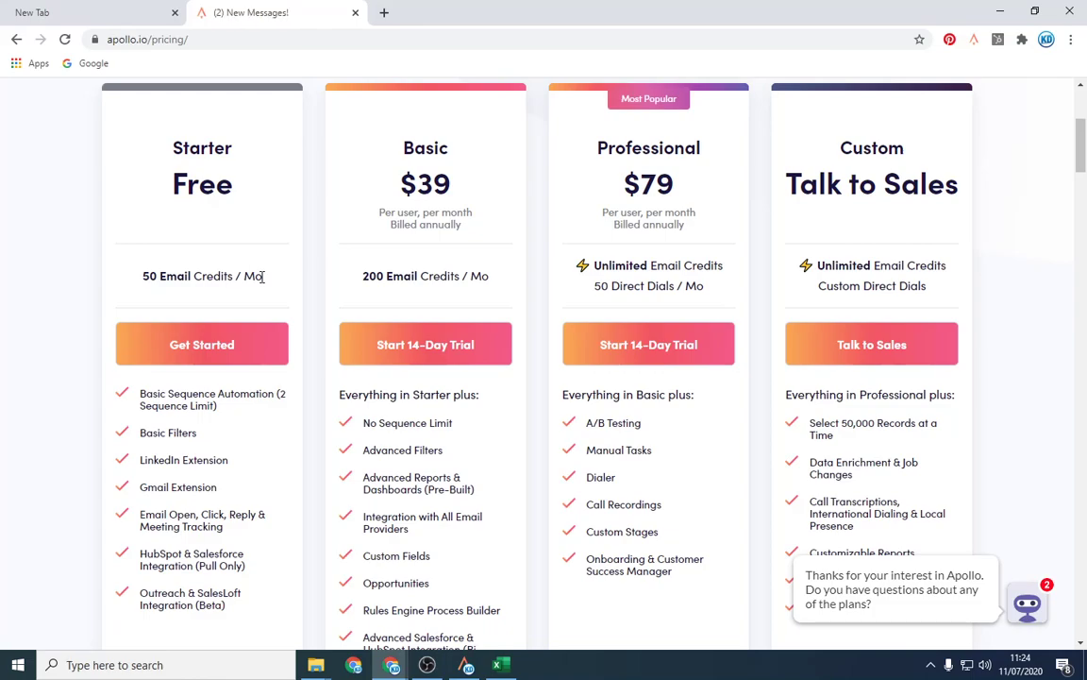
scroll(up, 3)
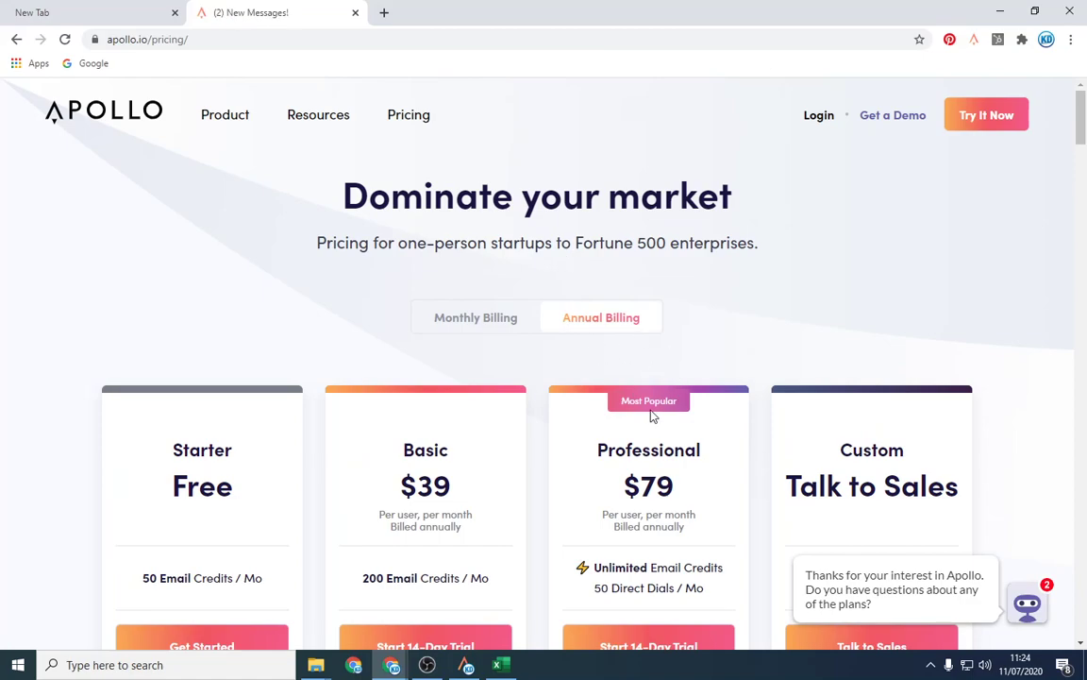
scroll(down, 3)
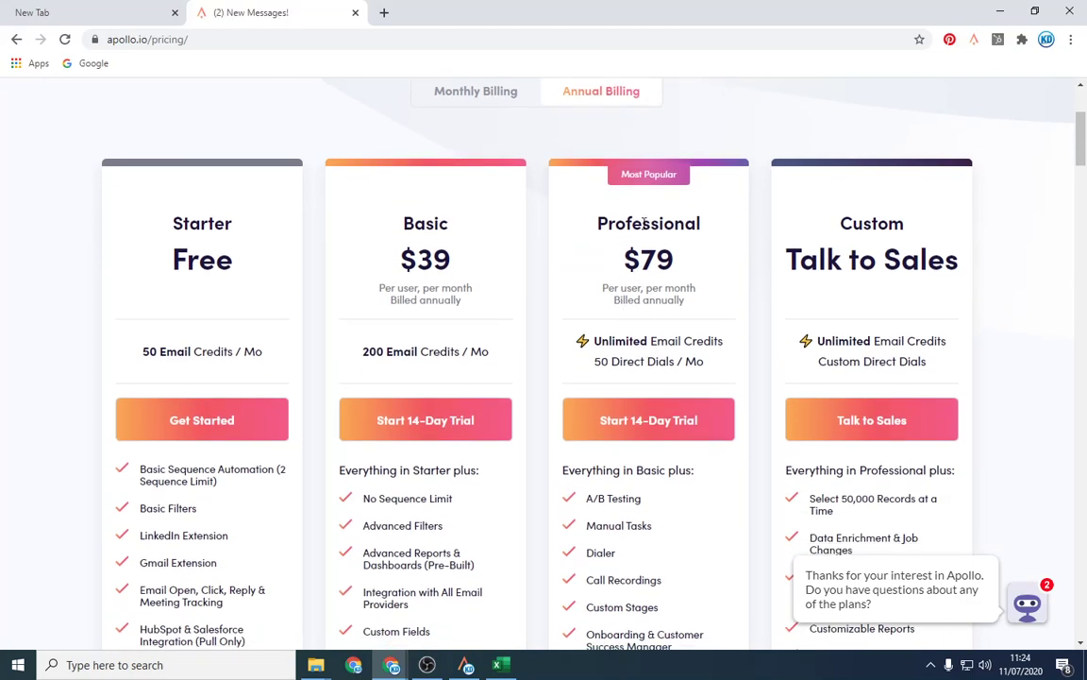
mouse_move(725, 363)
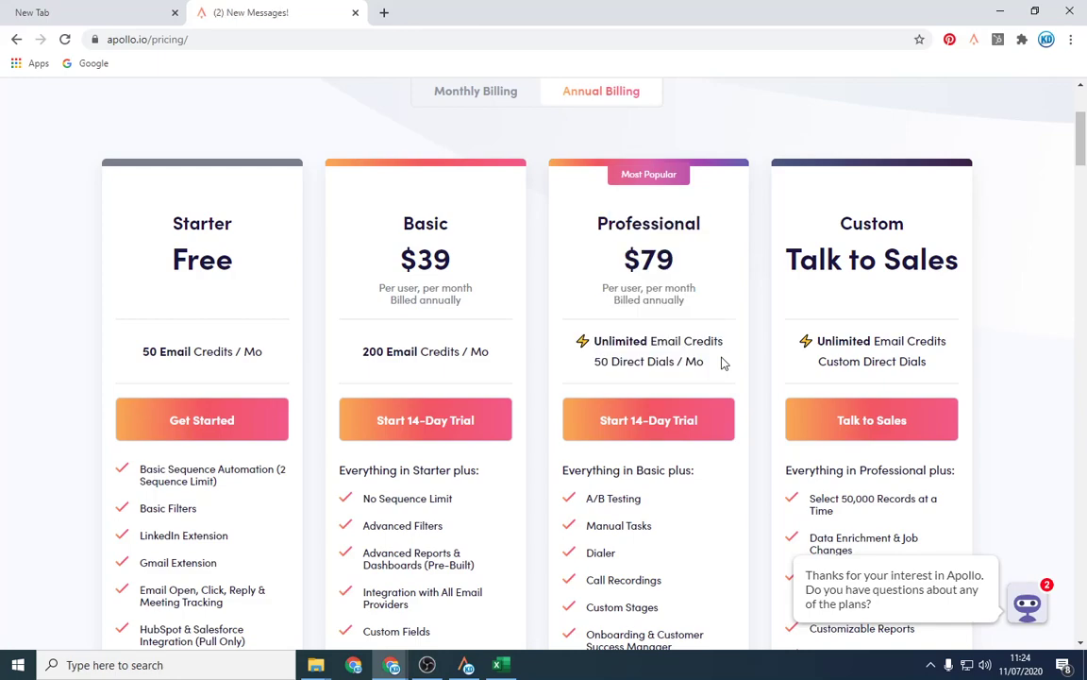
mouse_move(600, 213)
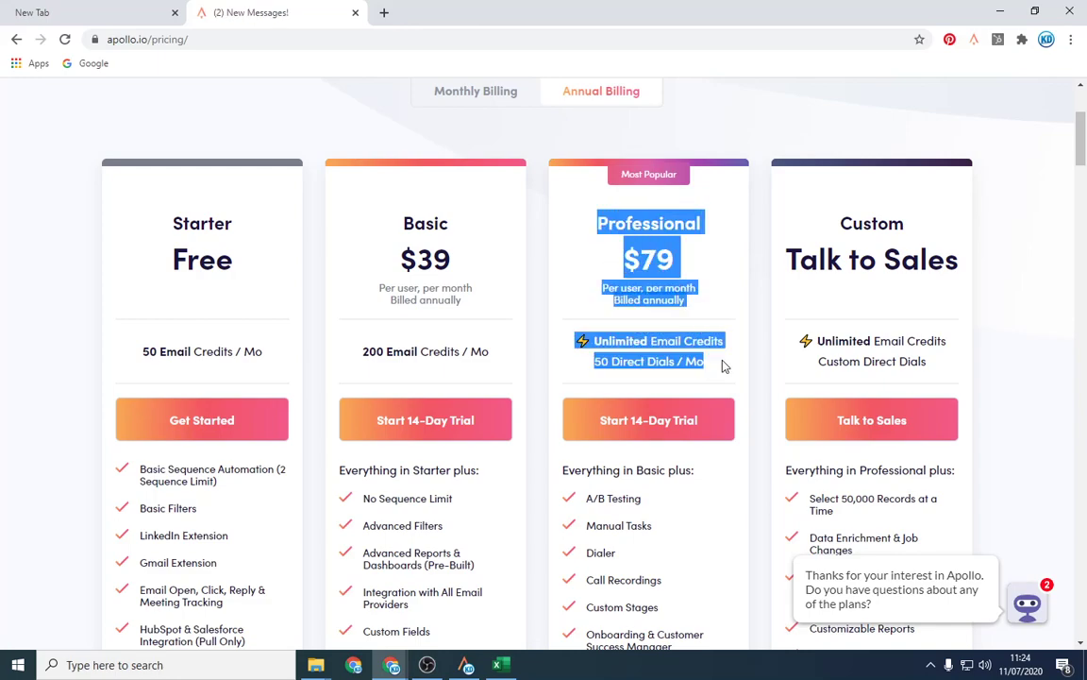
click(725, 366)
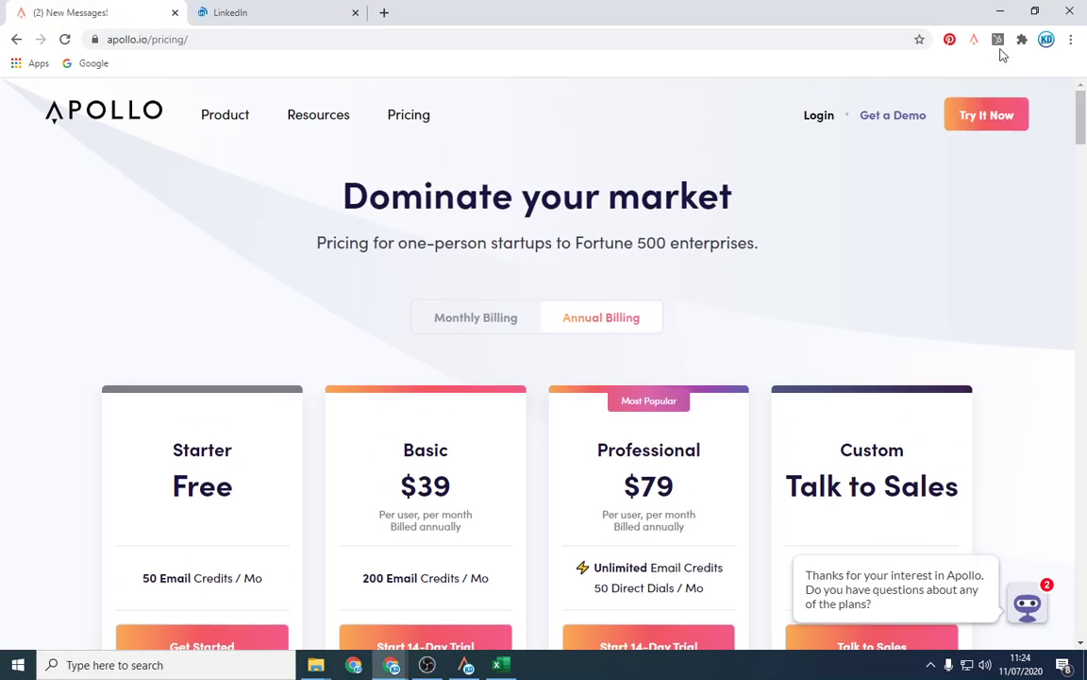
mouse_move(974, 40)
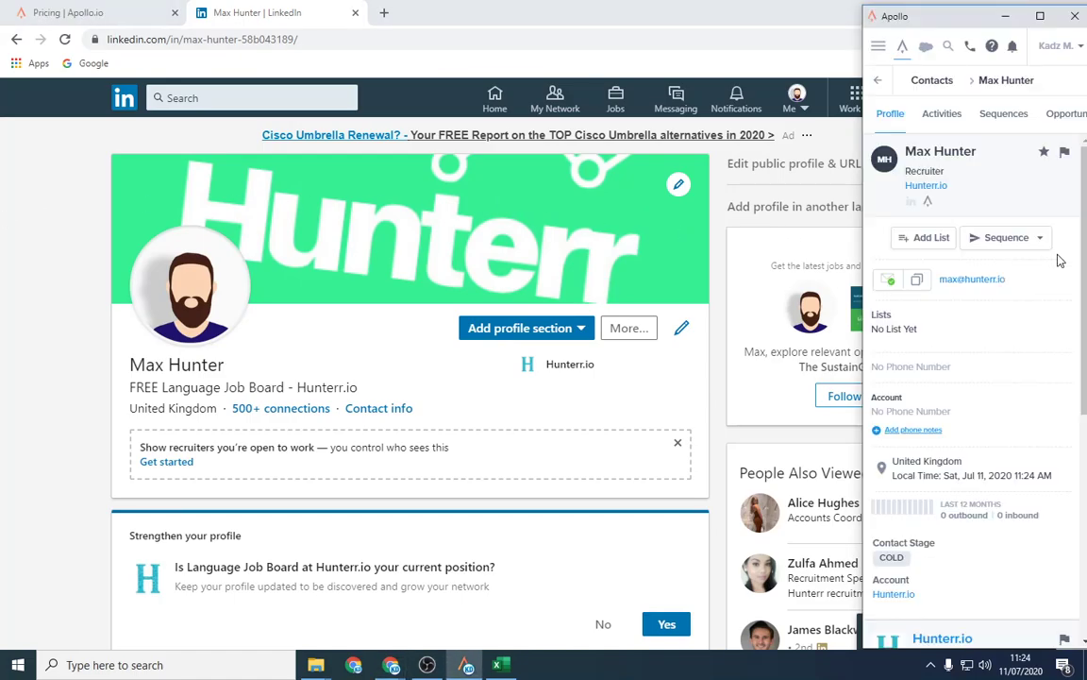
mouse_move(972, 279)
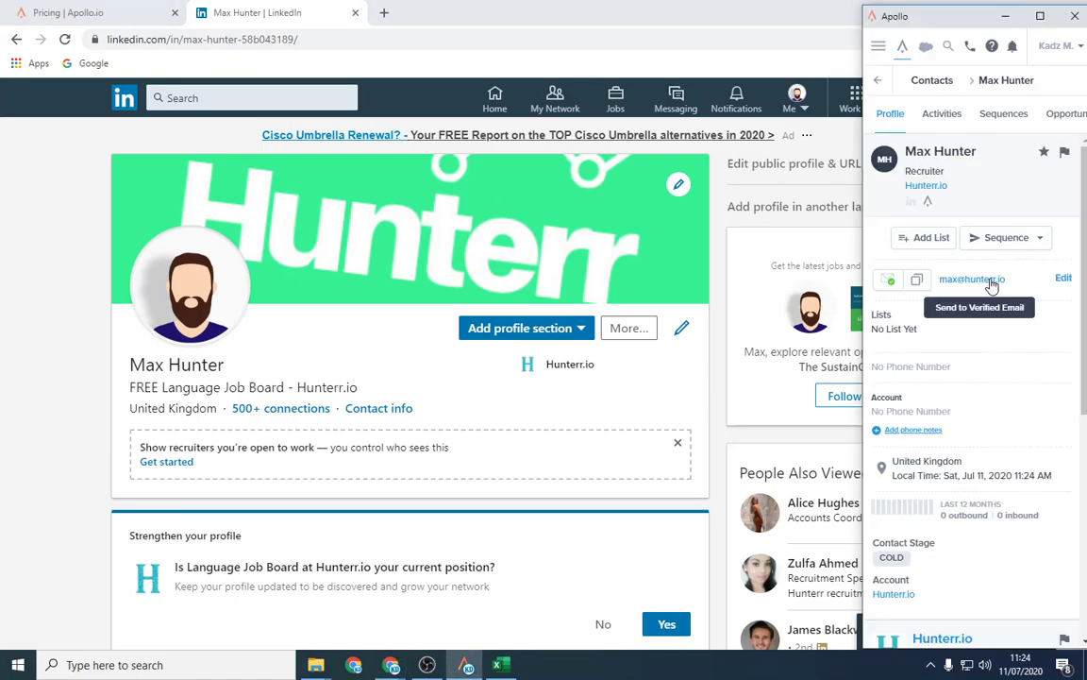
mouse_move(917, 280)
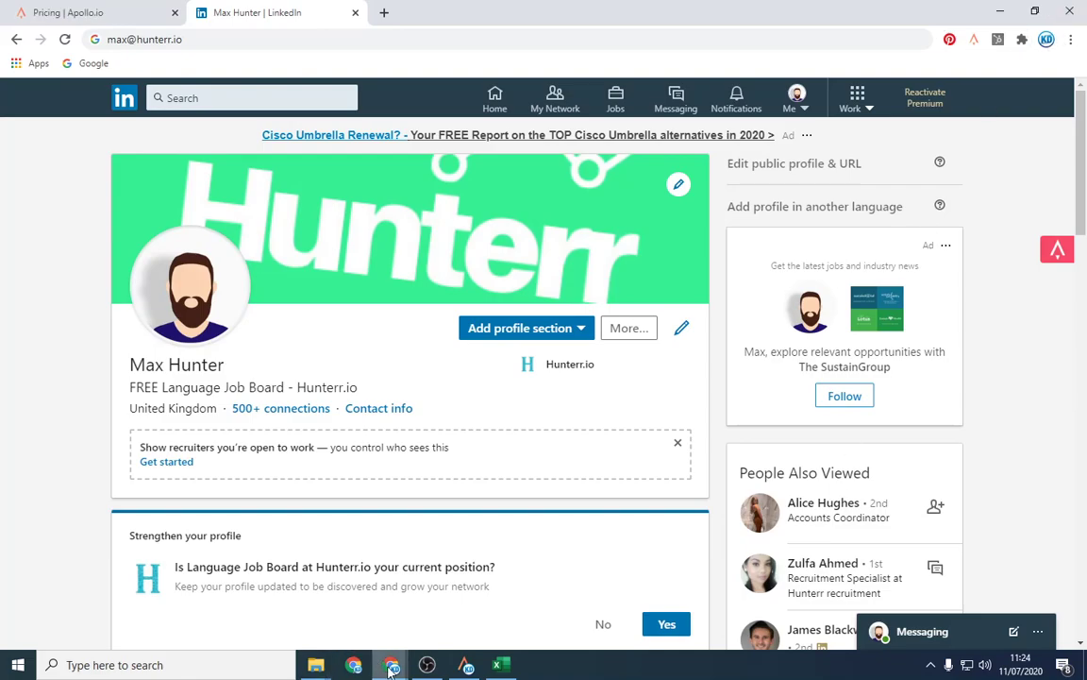
mouse_move(385, 672)
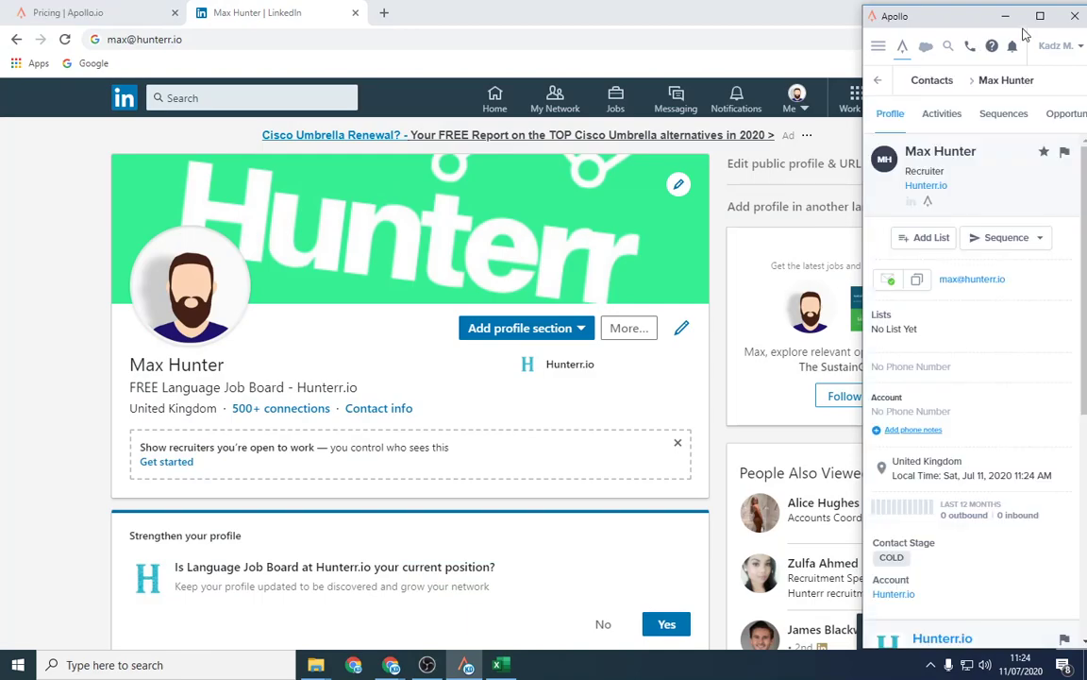
click(1036, 21)
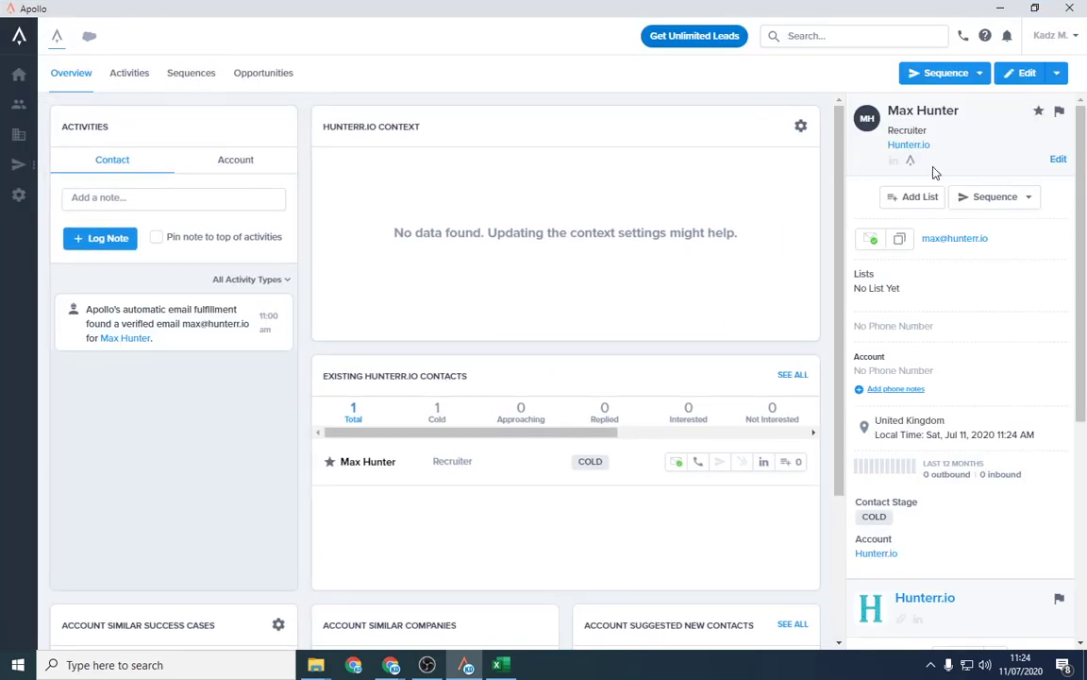
mouse_move(17, 134)
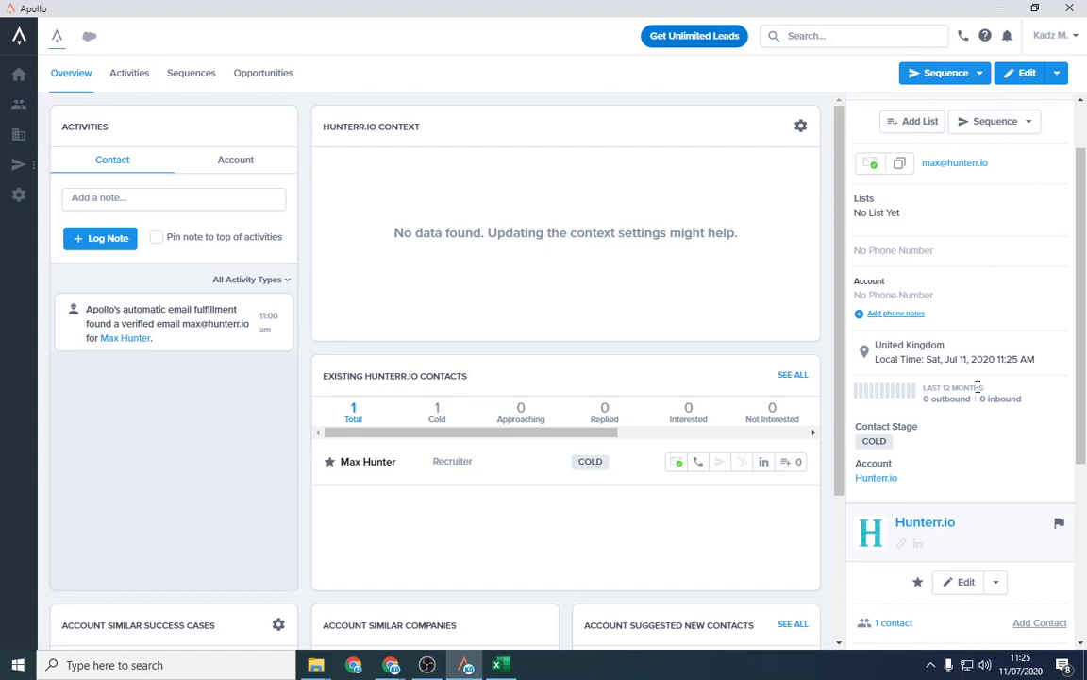
mouse_move(314, 342)
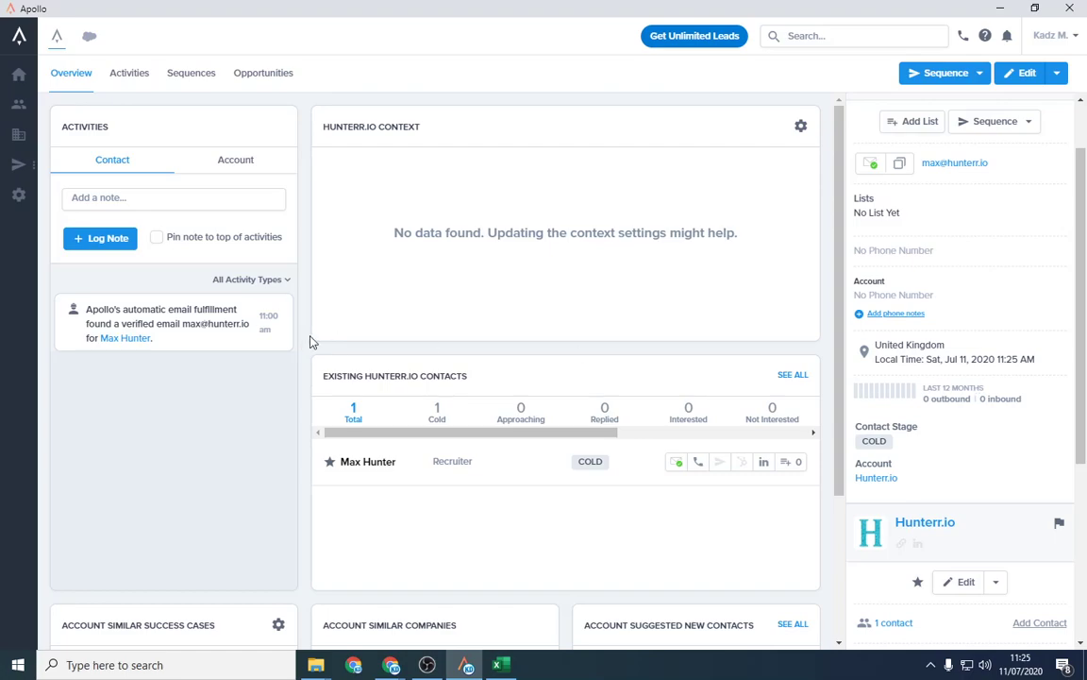
mouse_move(604, 412)
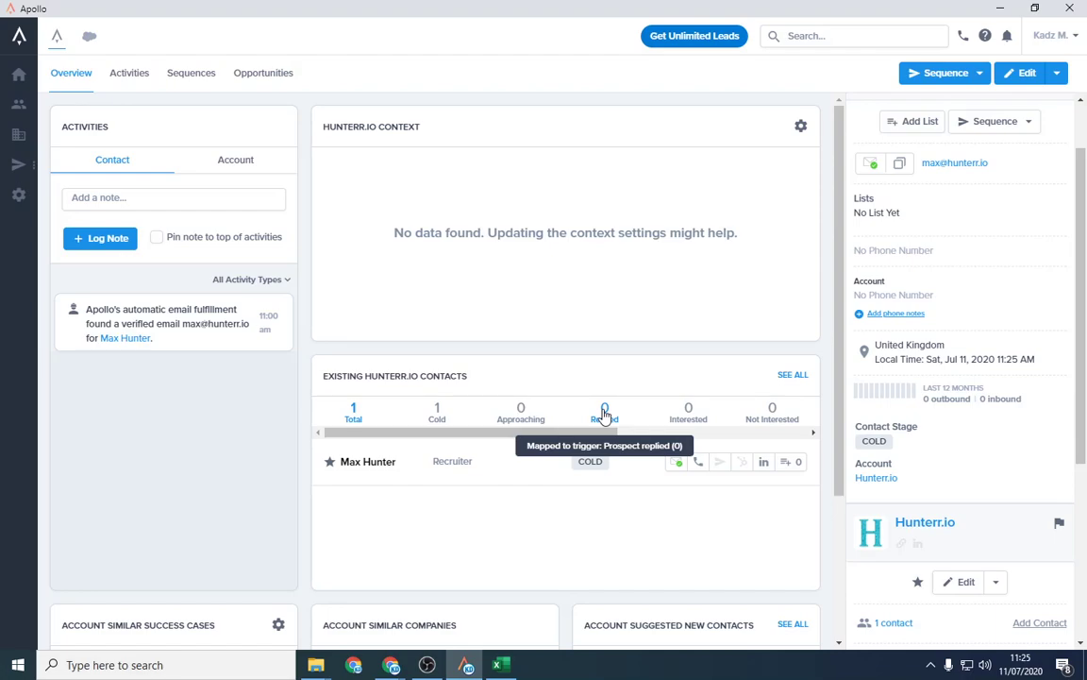
mouse_move(224, 179)
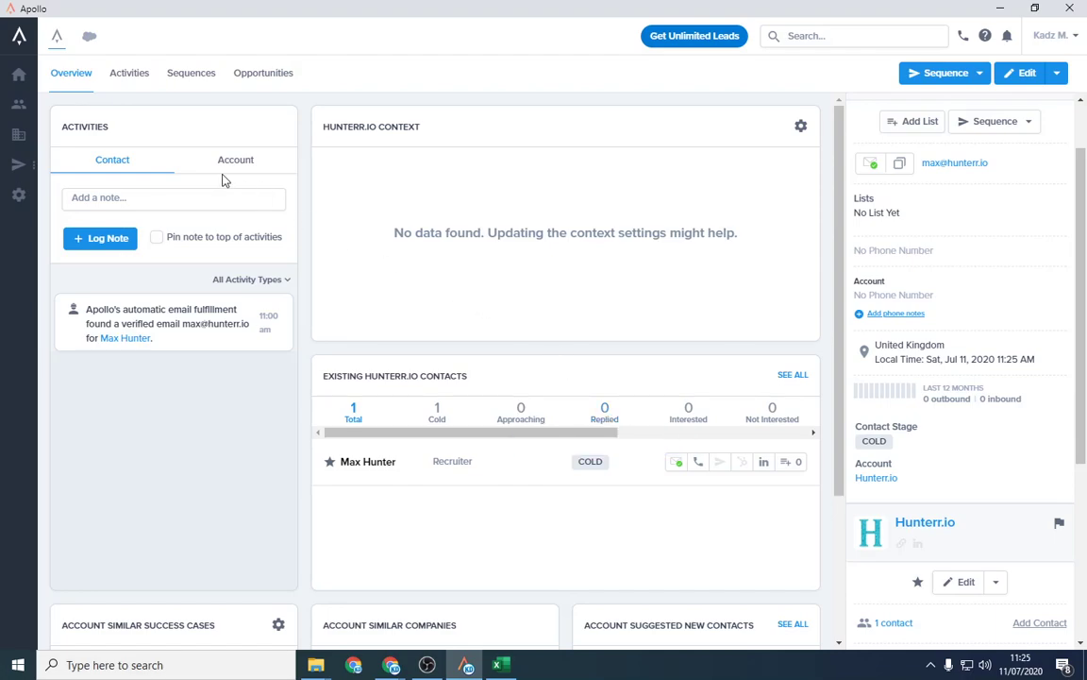
mouse_move(761, 316)
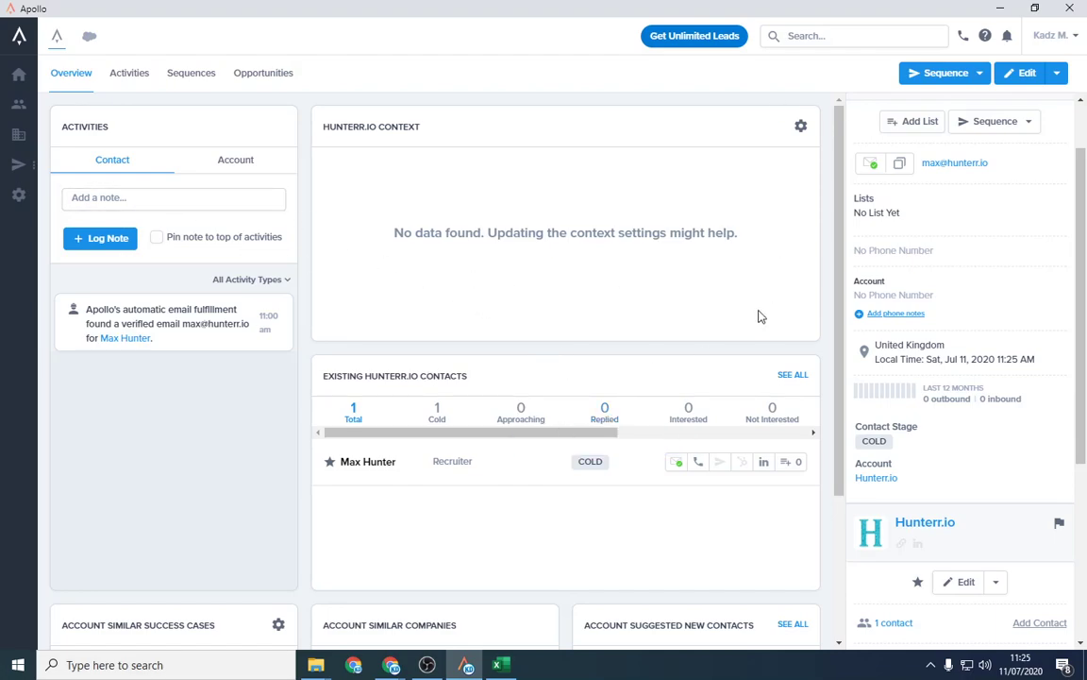